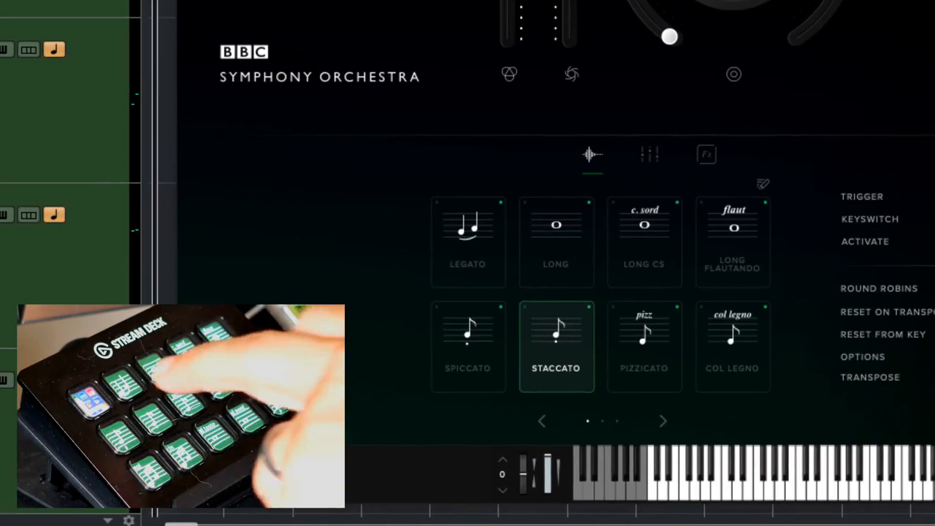
Step: Switch the celli to legato, then long, then back to legato
click(467, 241)
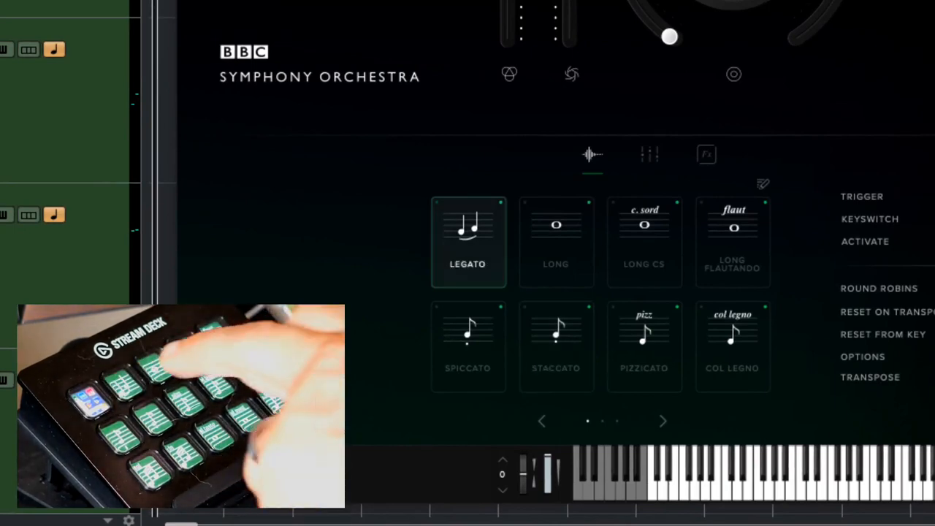
click(556, 242)
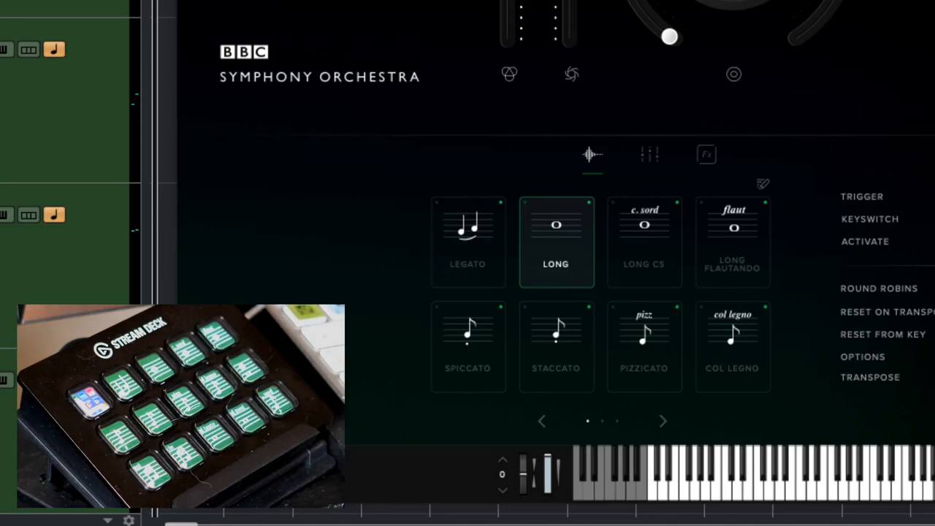
click(467, 241)
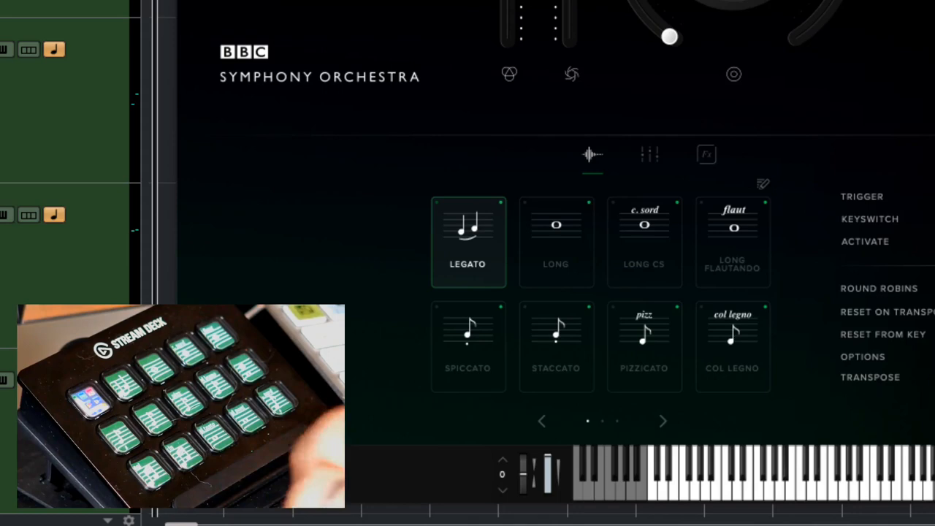
Step: Switch the celli to pizzicato, then col legno, then back to legato
click(555, 347)
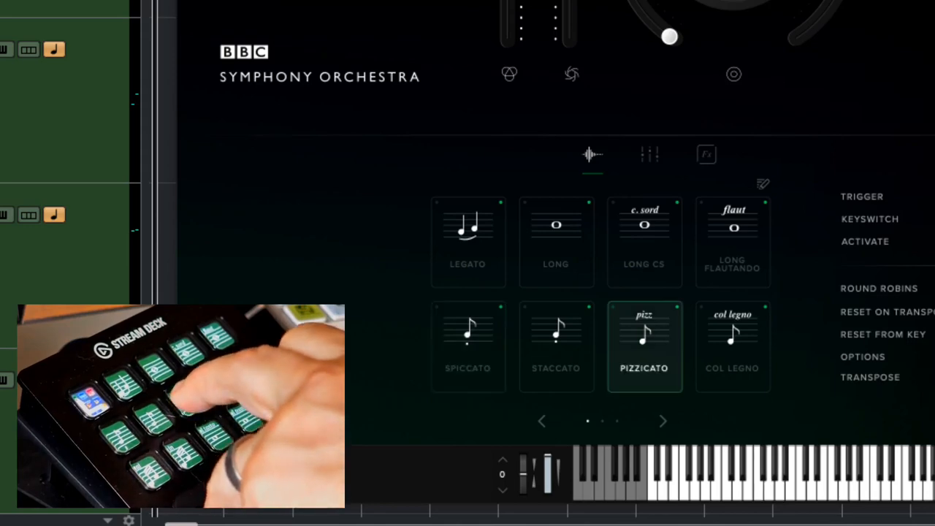
click(732, 346)
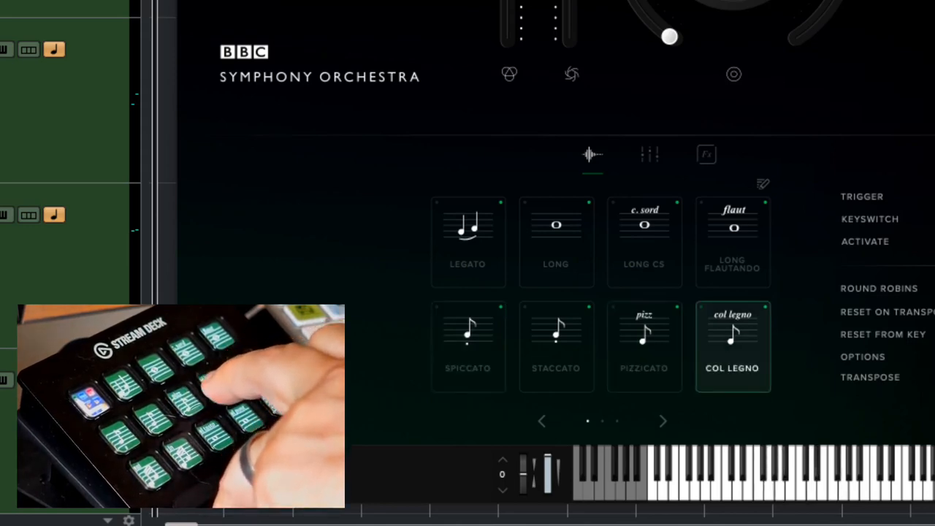
click(468, 241)
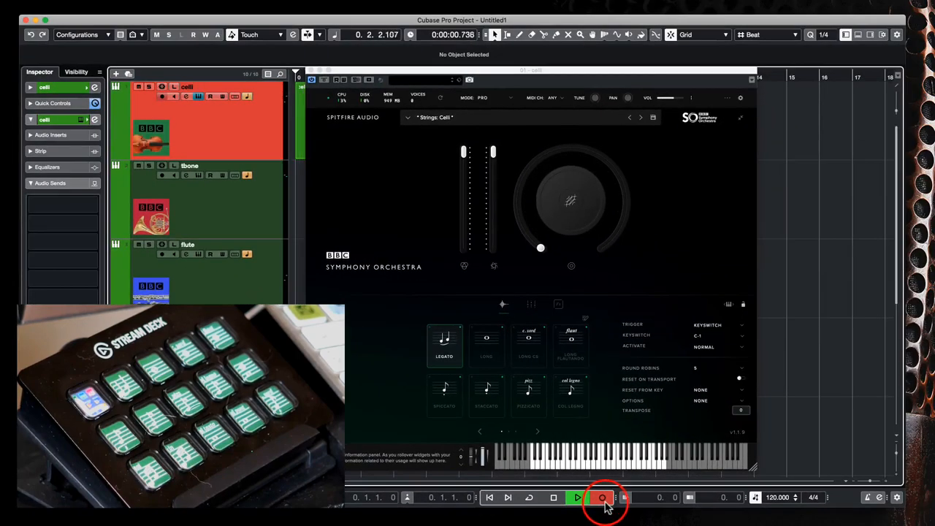
Step: Record a roughly nine-bar celli part with articulation switches, then stop recording
click(603, 498)
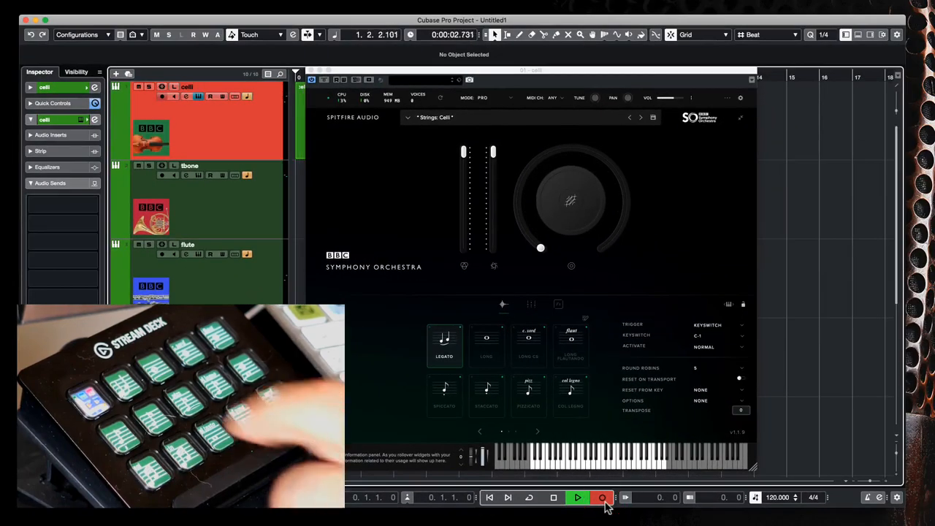
click(602, 498)
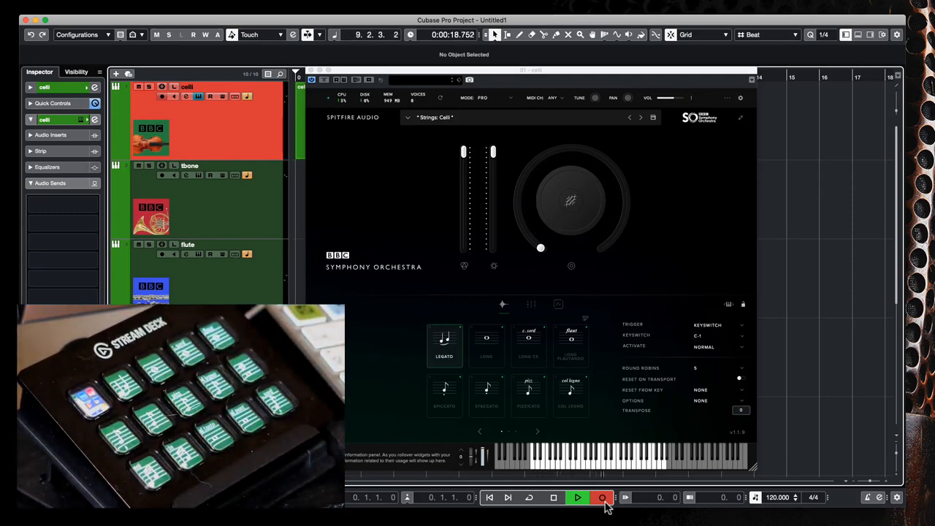
click(553, 497)
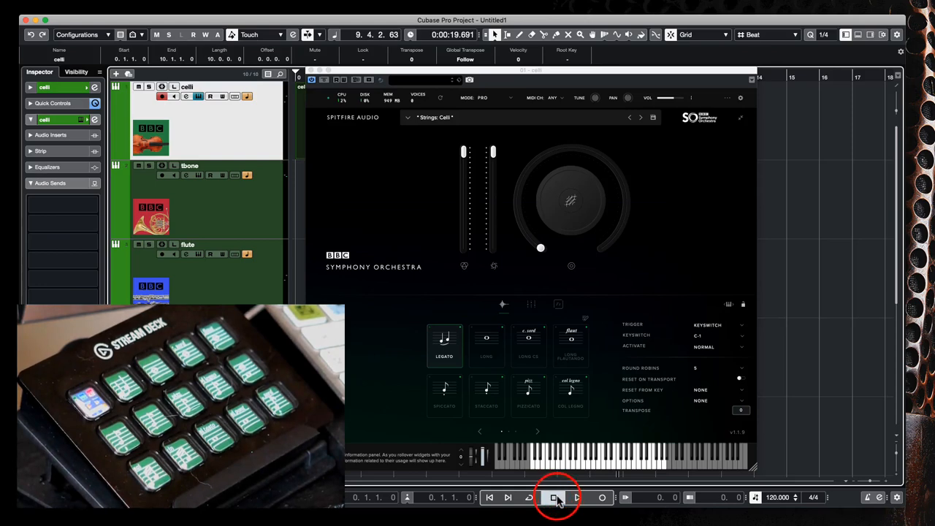
Step: Close the instrument window, play back the celli part from bar 2, then bring up the brass patch
click(554, 497)
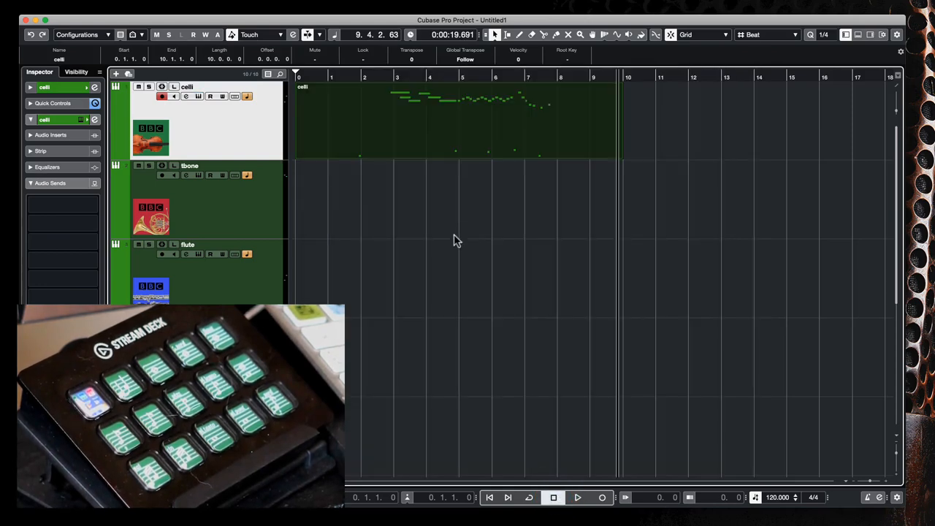
mouse_move(543, 156)
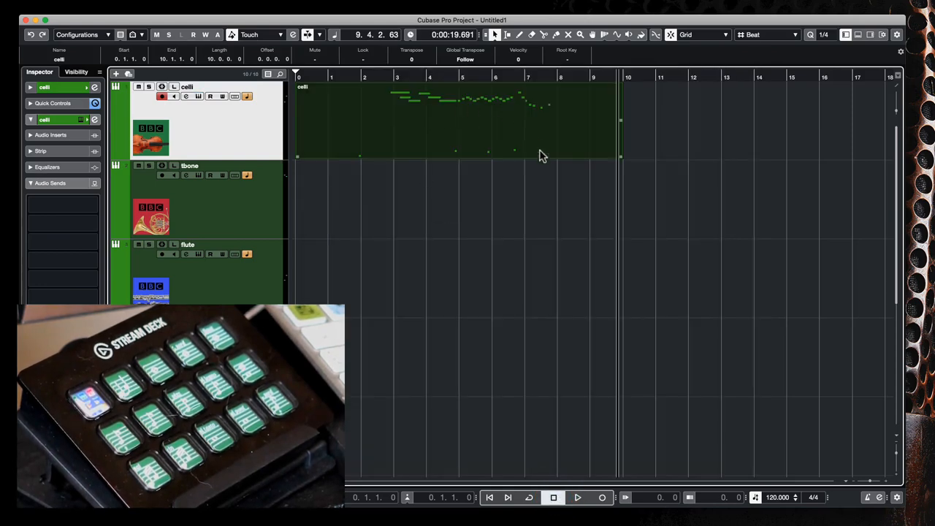
mouse_move(467, 156)
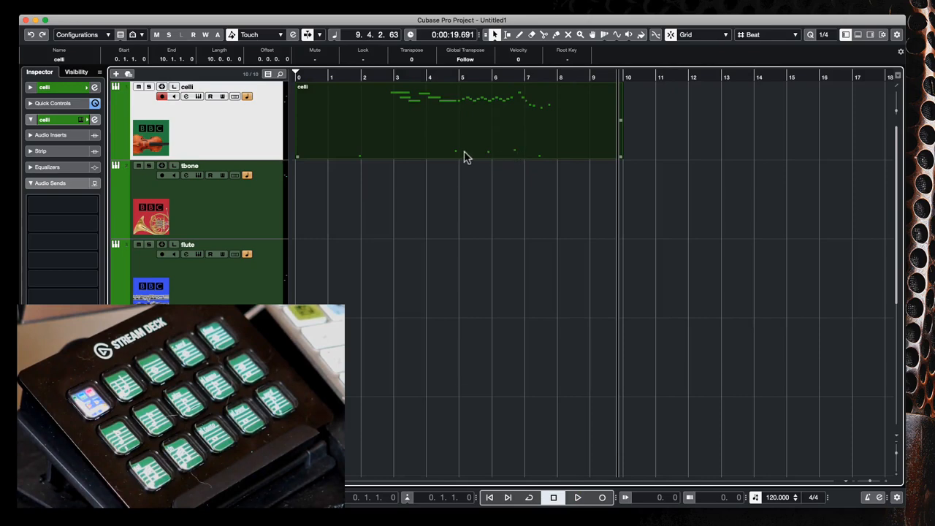
click(358, 77)
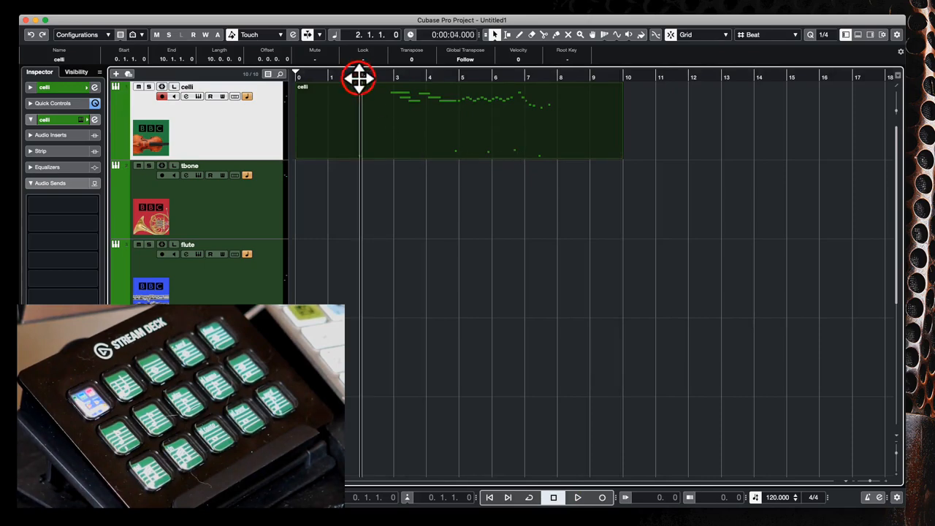
click(577, 498)
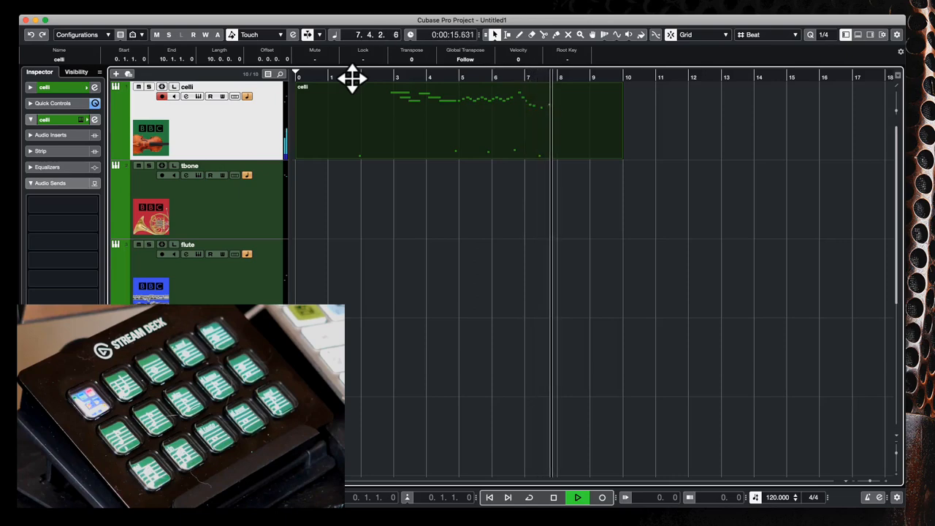
click(553, 498)
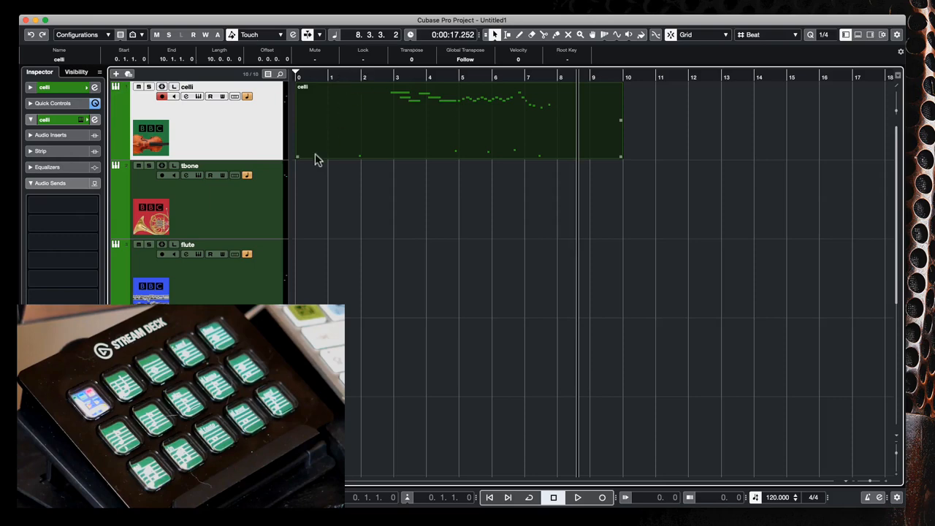
click(190, 166)
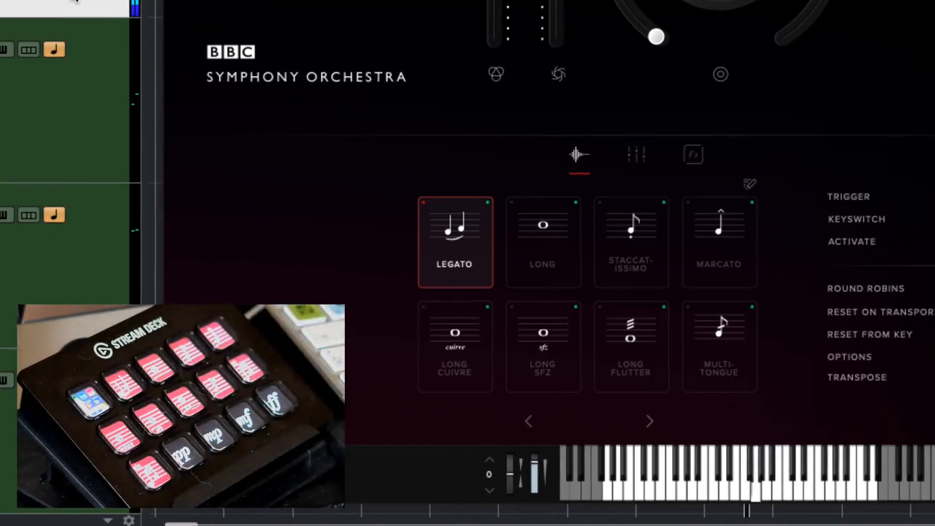
Step: Move the brass patch through staccatissimo and long sfz, then back to legato
click(631, 241)
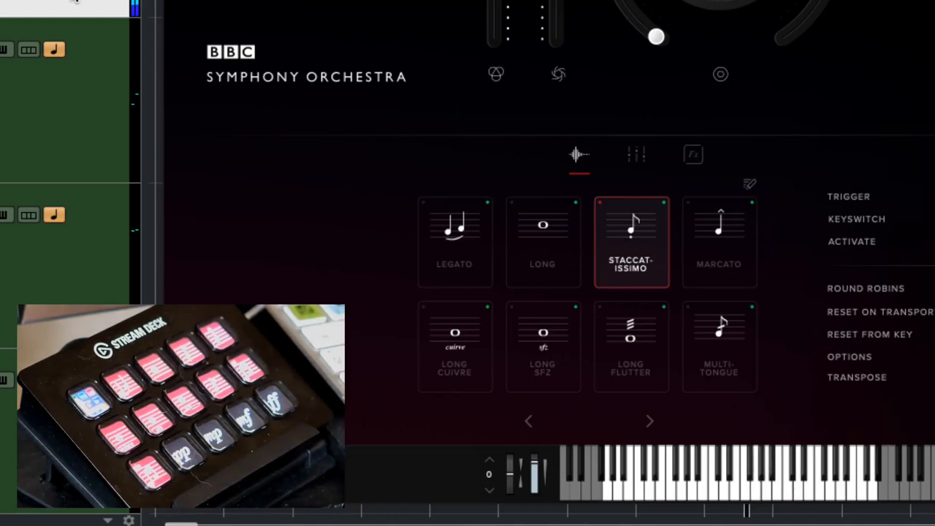
click(543, 346)
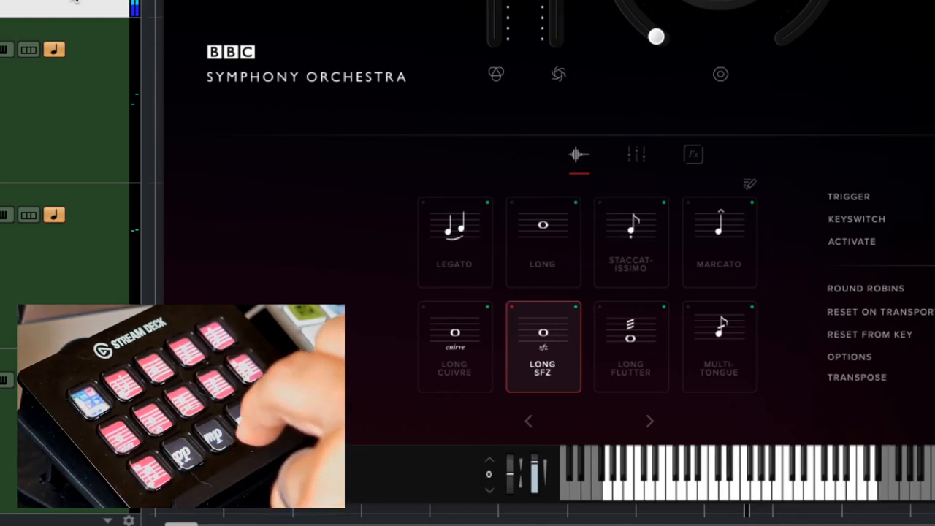
click(455, 241)
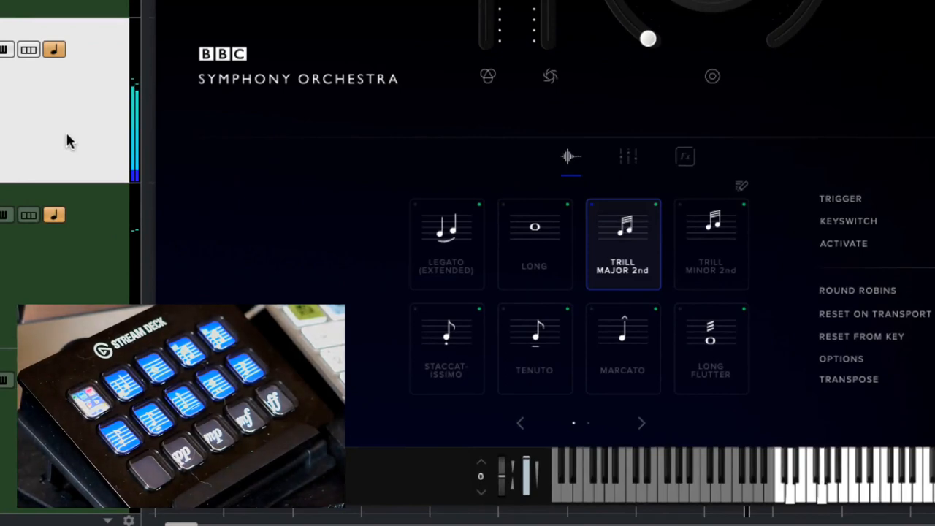
Step: Switch the flute patch from Trill Major 2nd to Long Flutter, then select the first articulation
click(710, 347)
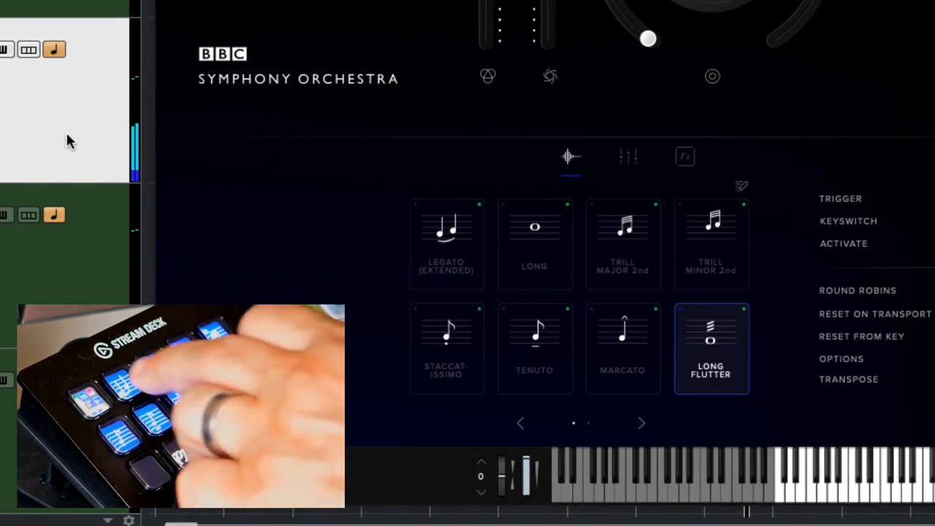
click(446, 243)
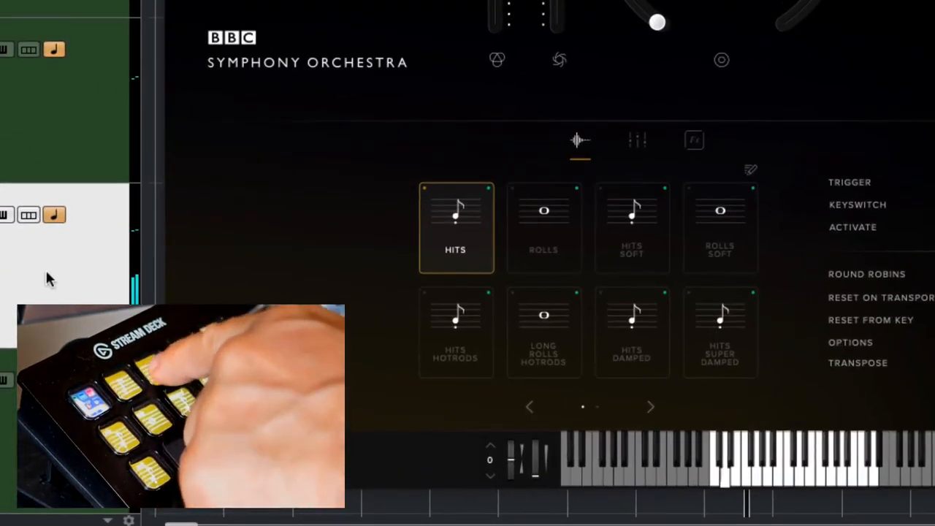
Step: Switch the percussion patch to Hits Soft, then select bass drum 1 on the untuned percussion
click(543, 227)
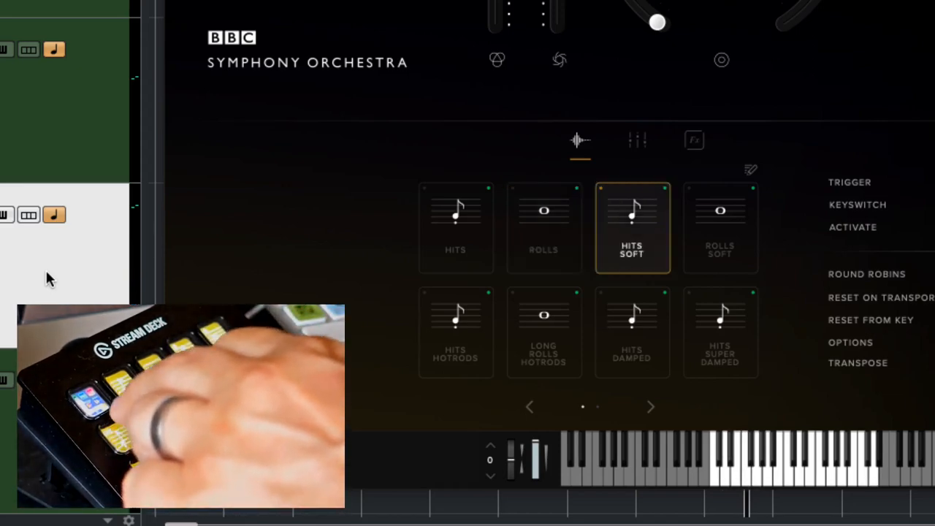
click(455, 332)
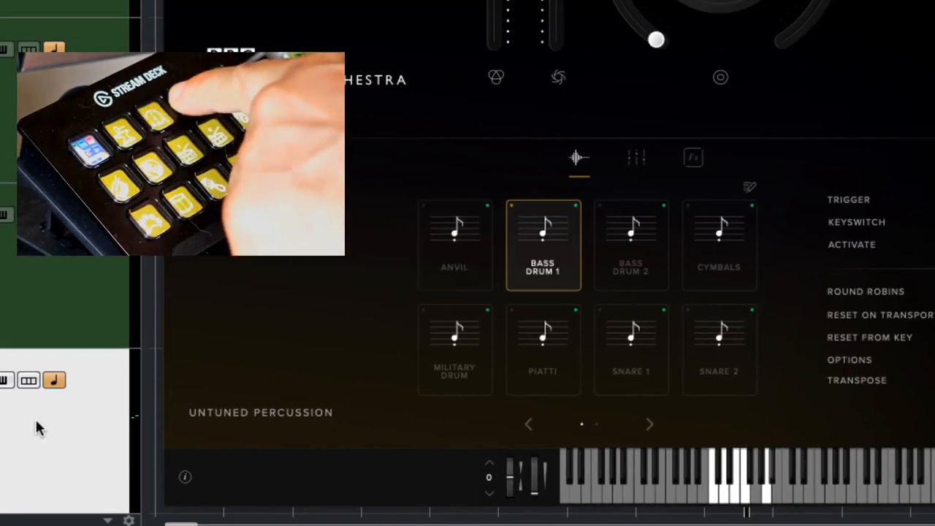
Step: Cycle the untuned percussion through cymbals, piatti, tenor drum and toys
click(718, 245)
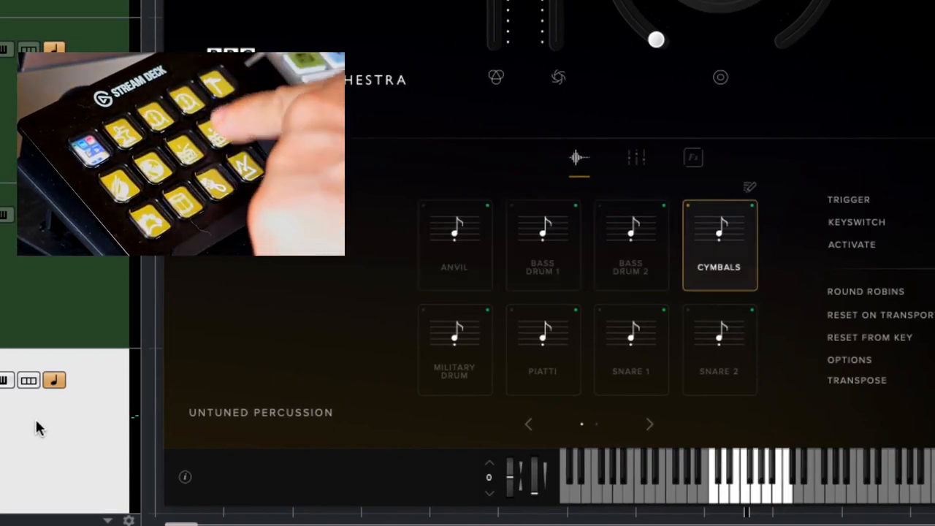
click(543, 349)
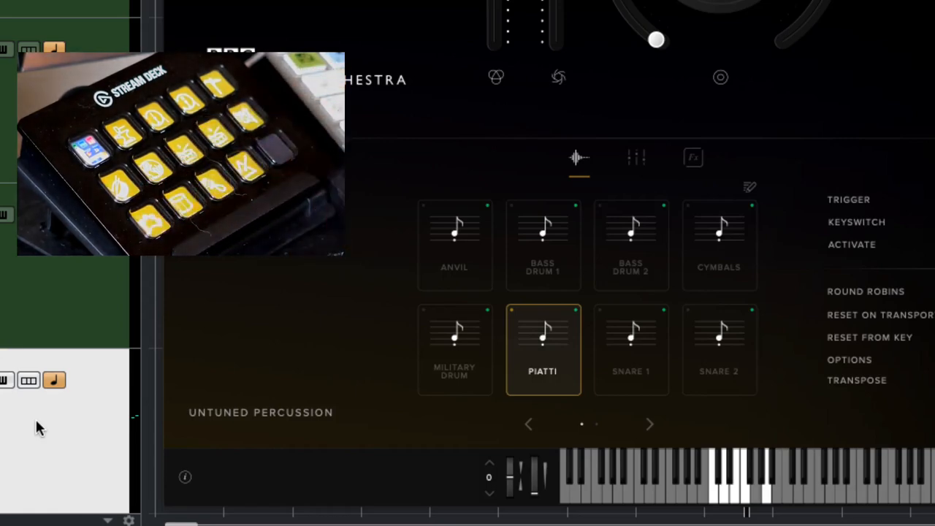
click(649, 423)
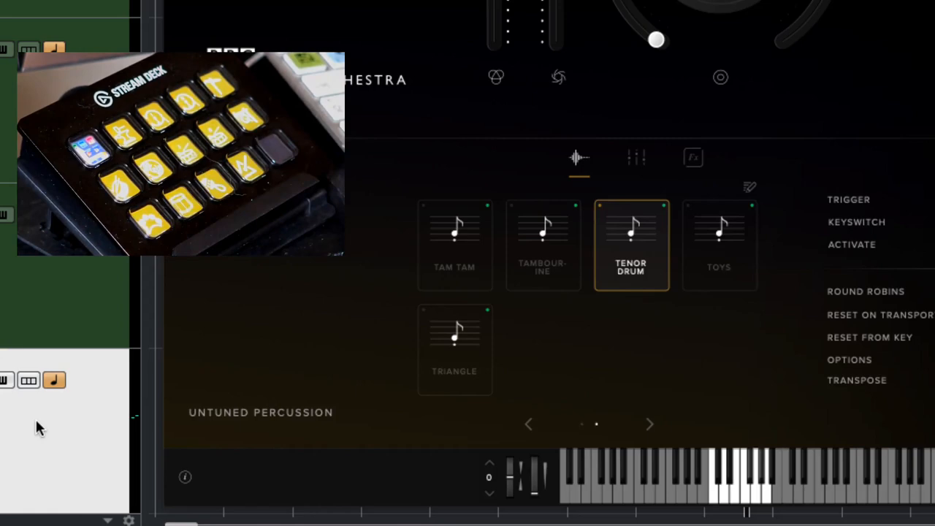
click(719, 245)
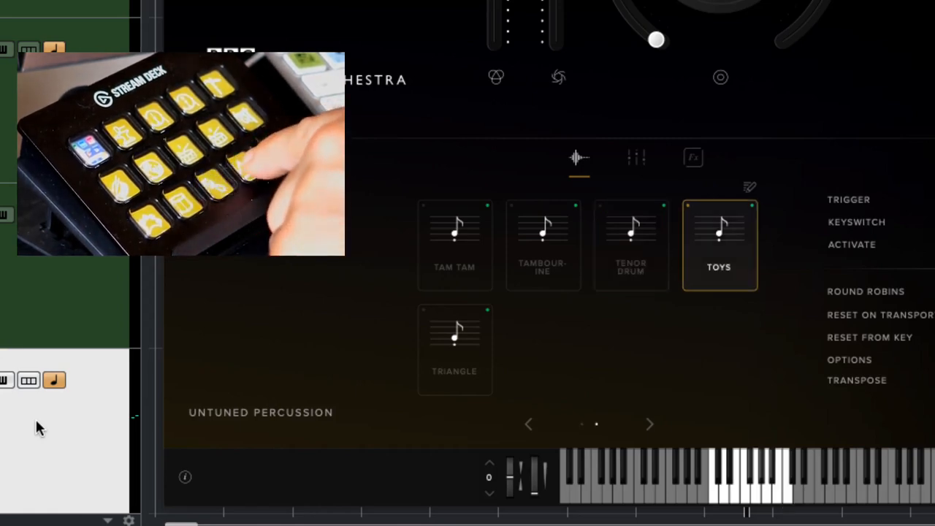
click(543, 245)
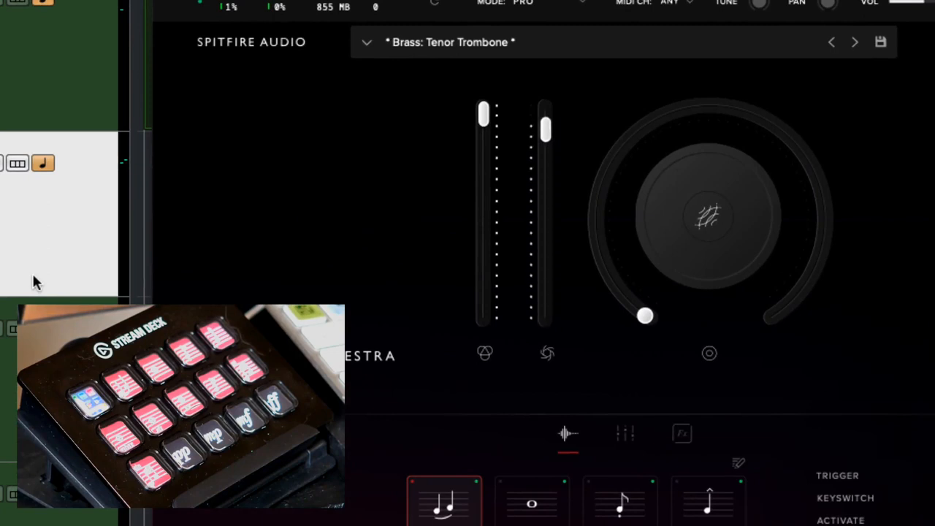
Step: Lower the tenor trombone's first dynamic fader, then raise it back to full
drag(545, 128, 545, 114)
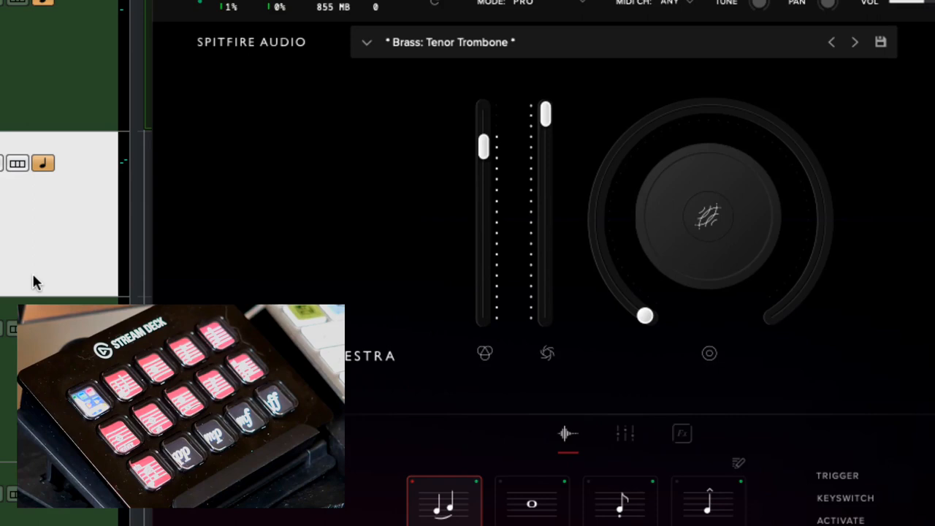
drag(483, 144, 483, 113)
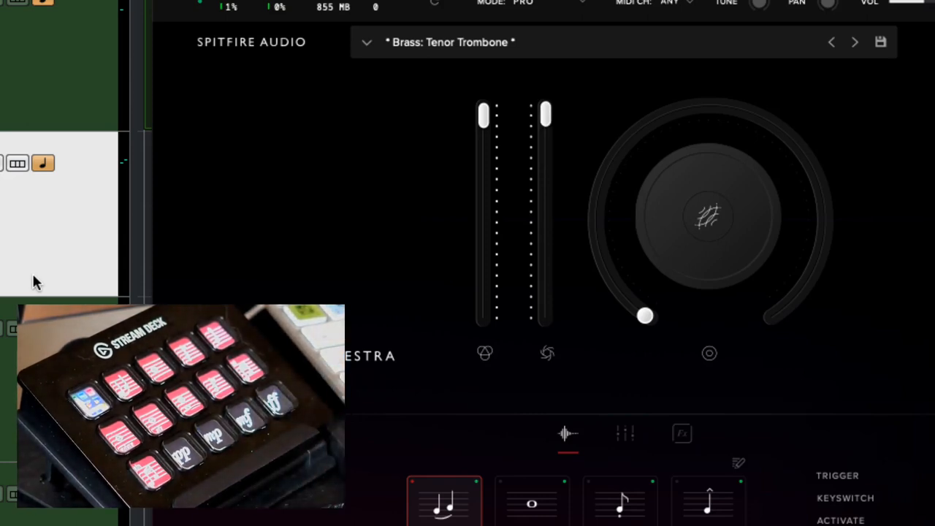
Step: Pull the second dynamic fader well down, then bring it back to full in two moves
drag(545, 112, 544, 266)
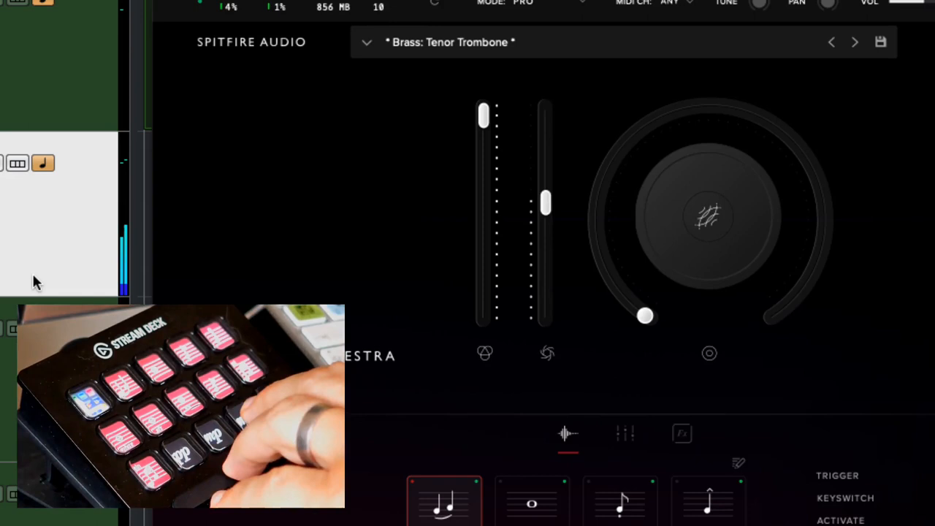
drag(544, 203, 544, 153)
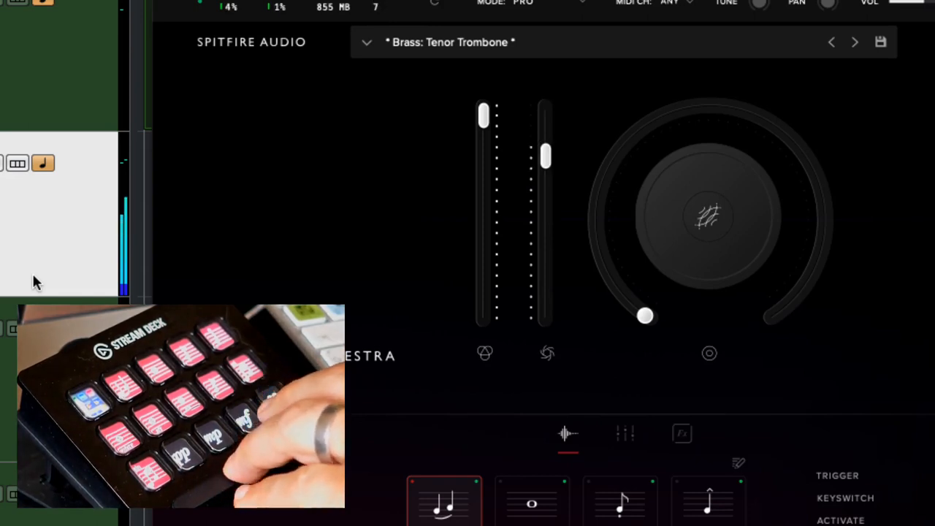
drag(545, 154, 544, 113)
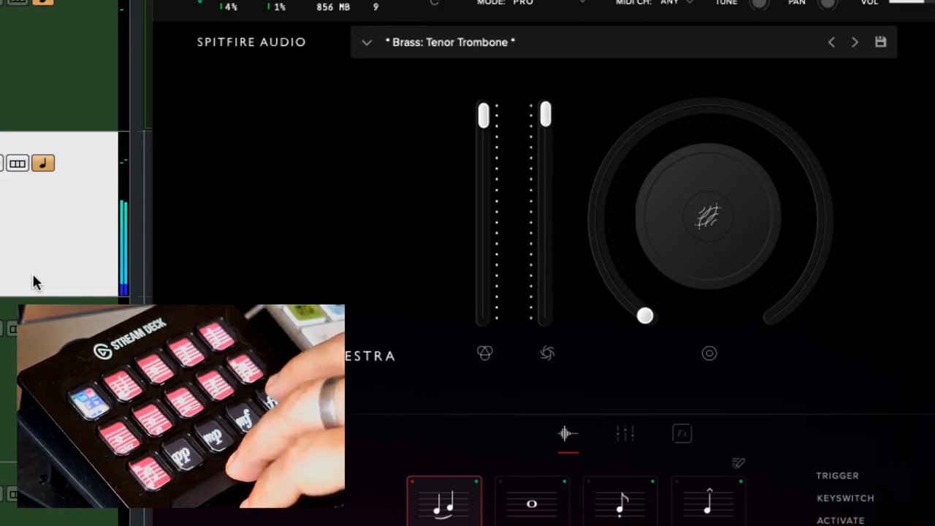